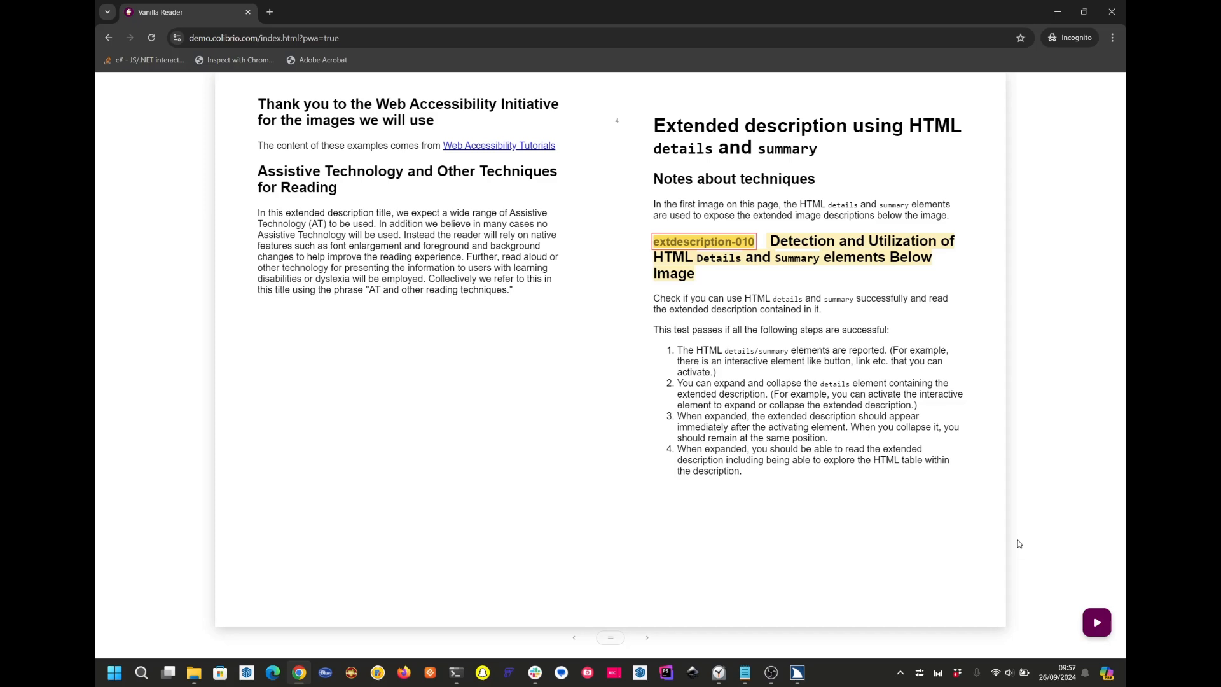
Advance to the test 010 bar chart with its details/summary description expanded.
left_click(647, 637)
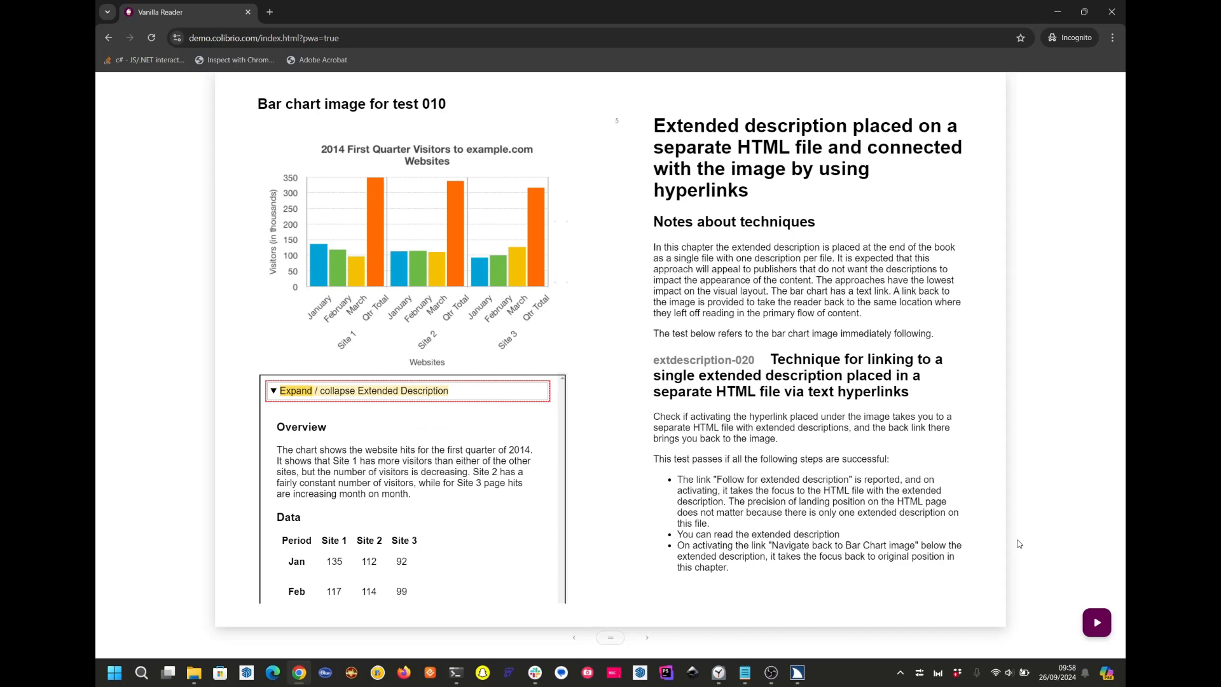
left_click(404, 460)
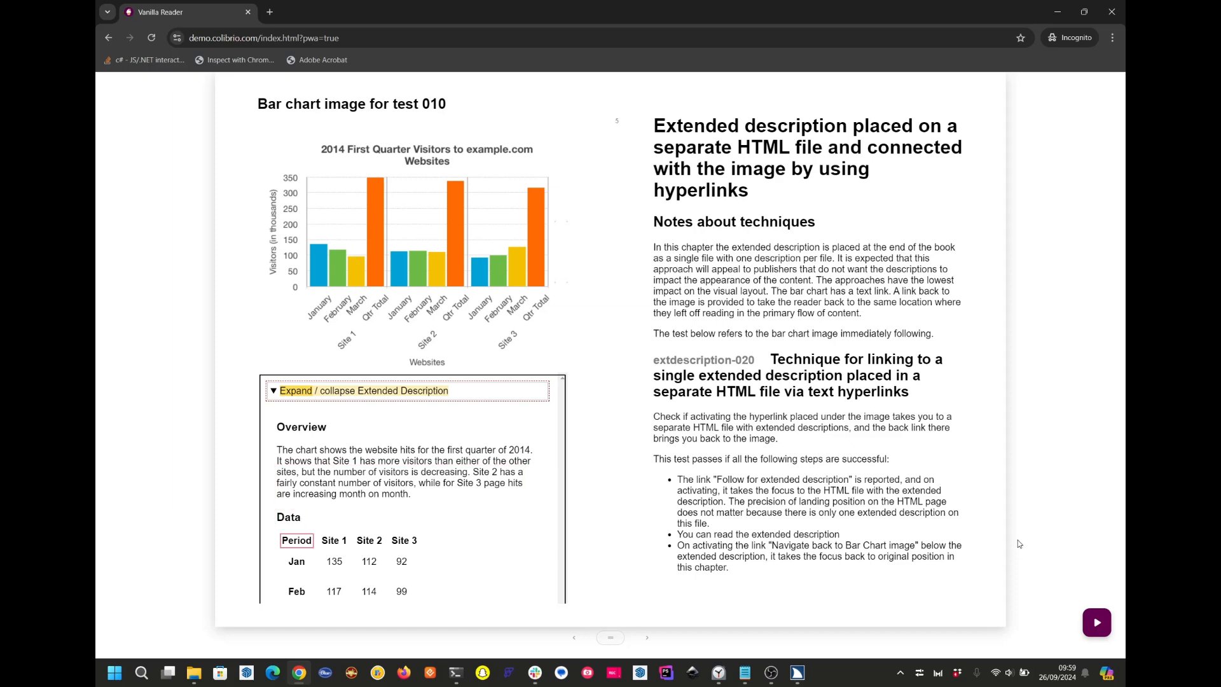
left_click(333, 561)
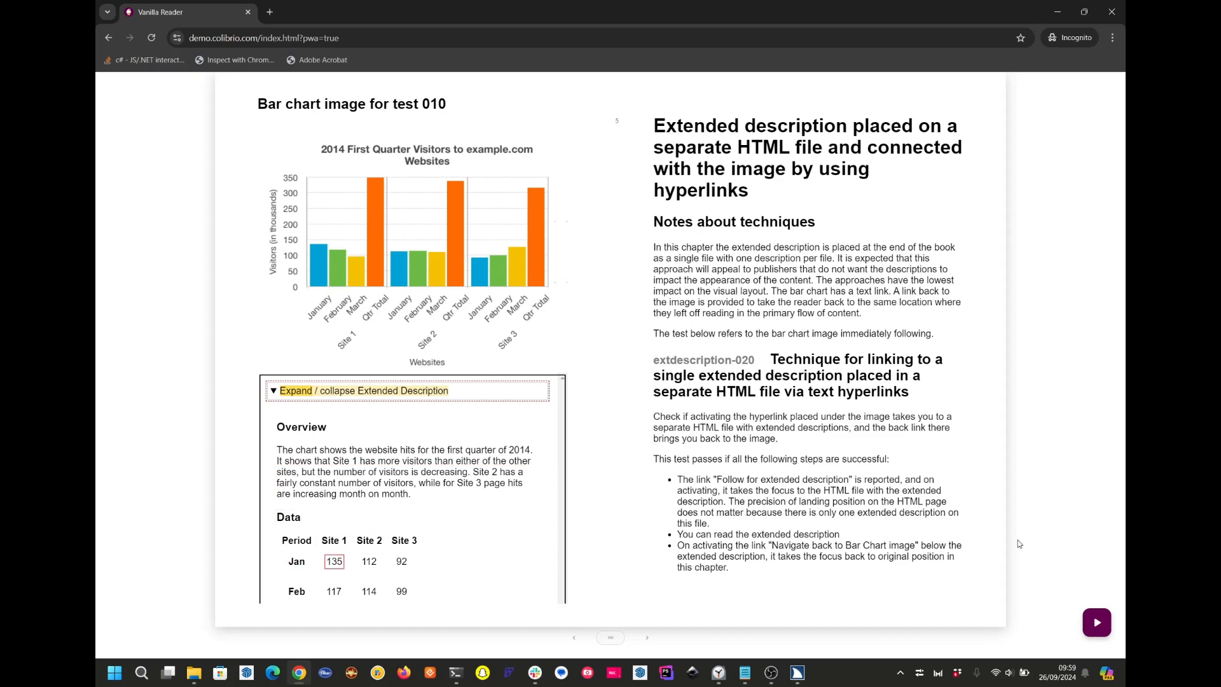
scroll("down", 3)
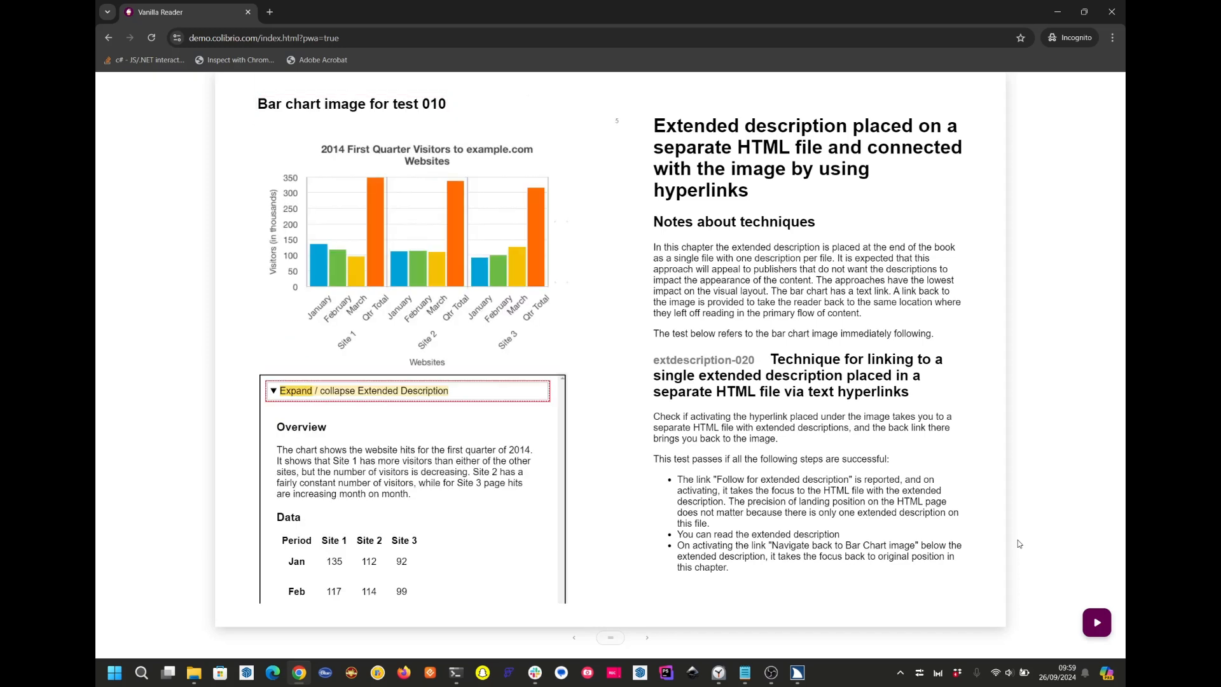
Switch to scrolled layout and continue reading the extdescription-020 technique notes.
left_click(273, 390)
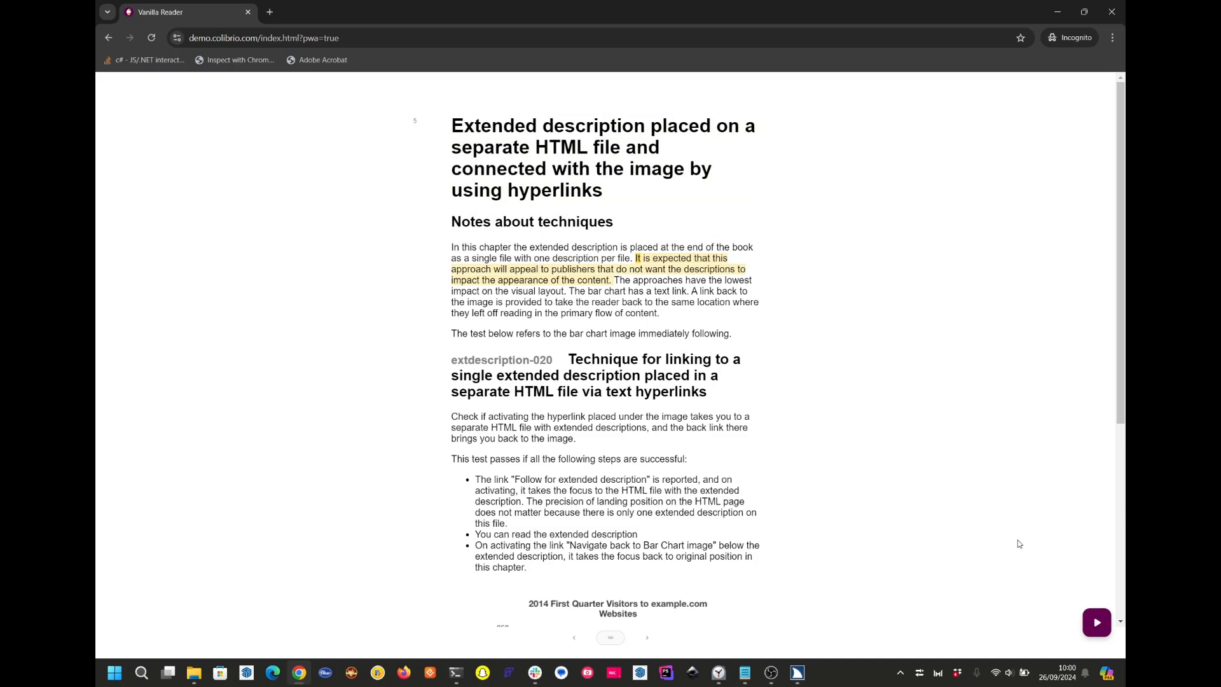
Scroll past the test steps to the bar chart and its 'Follow for extended description' link.
scroll("down", 3)
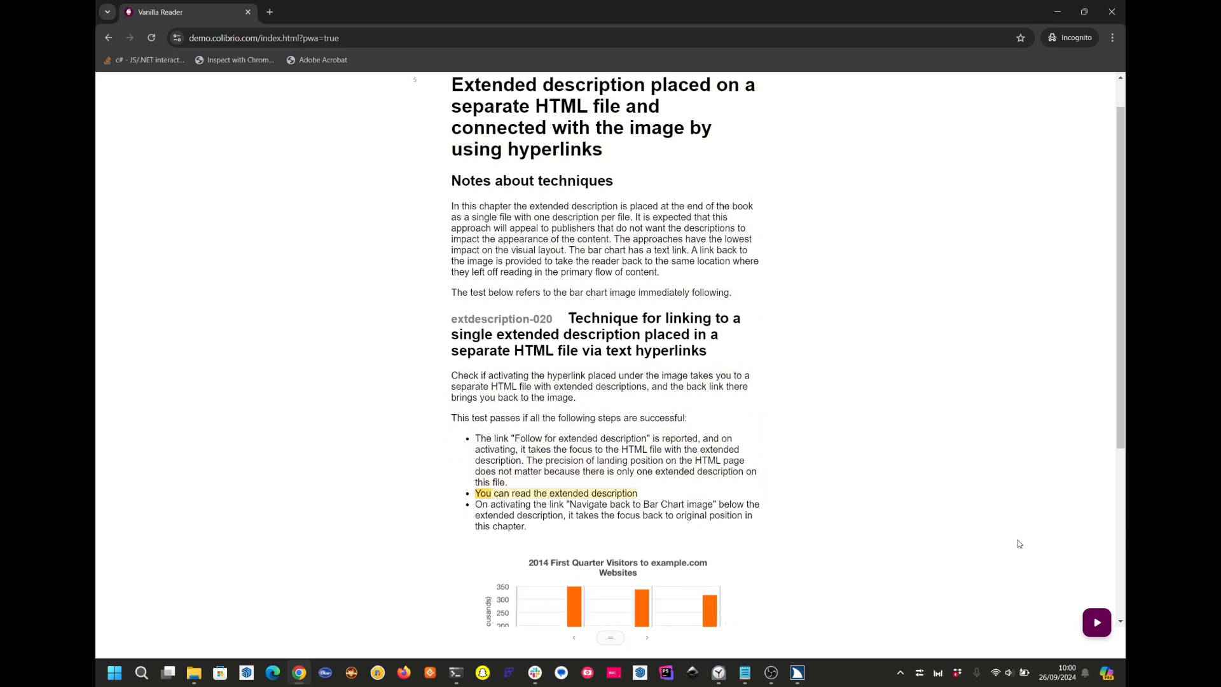
scroll("down", 3)
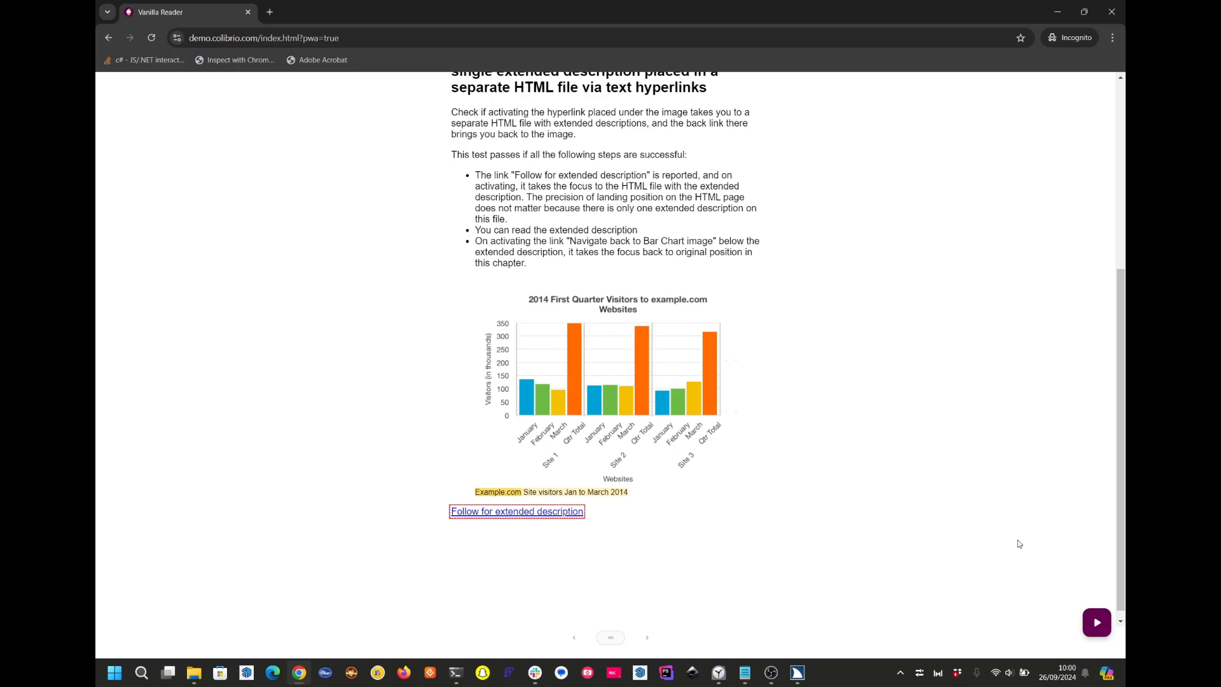
Follow the extended description link, read Overview and Data table, reach the back link.
left_click(516, 511)
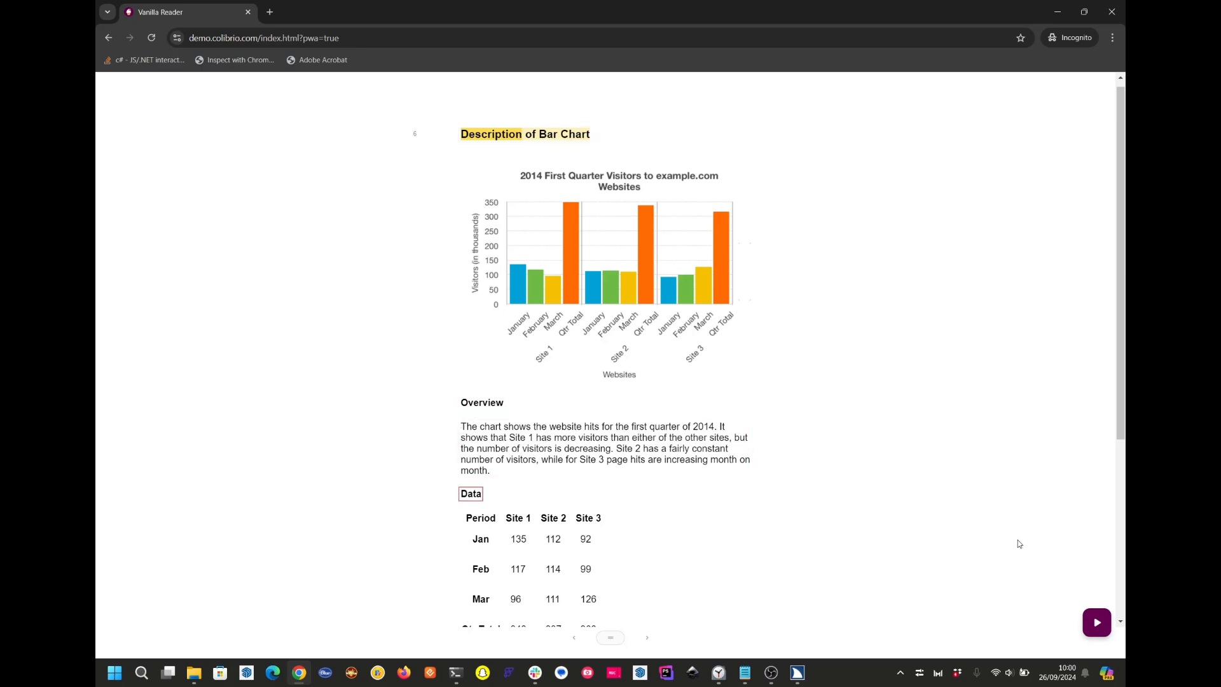
left_click(517, 568)
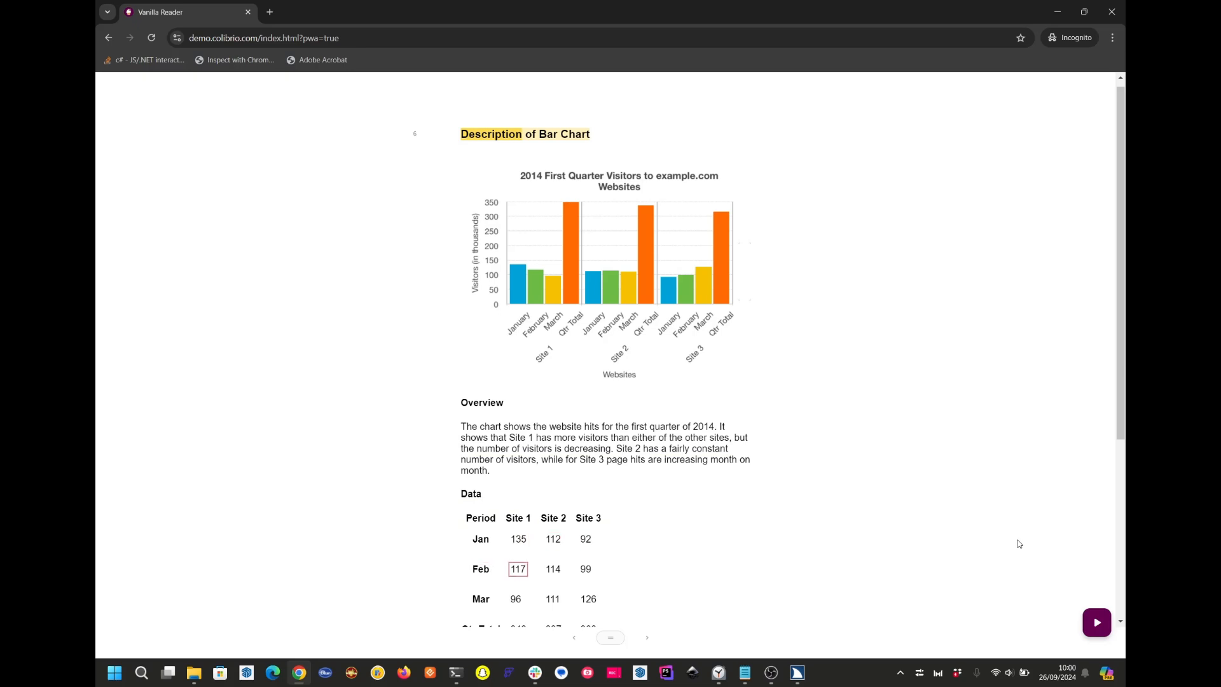
scroll("down", 3)
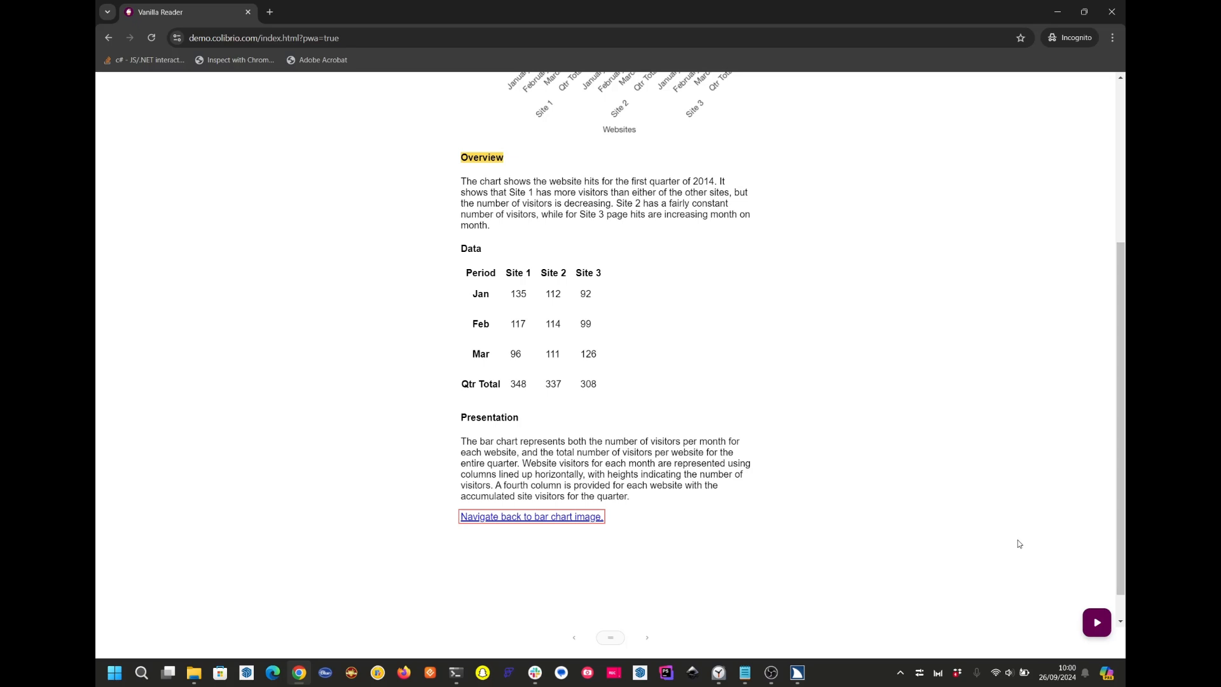
Follow 'Navigate back to bar chart image.' to return to the chapter's chart.
left_click(531, 516)
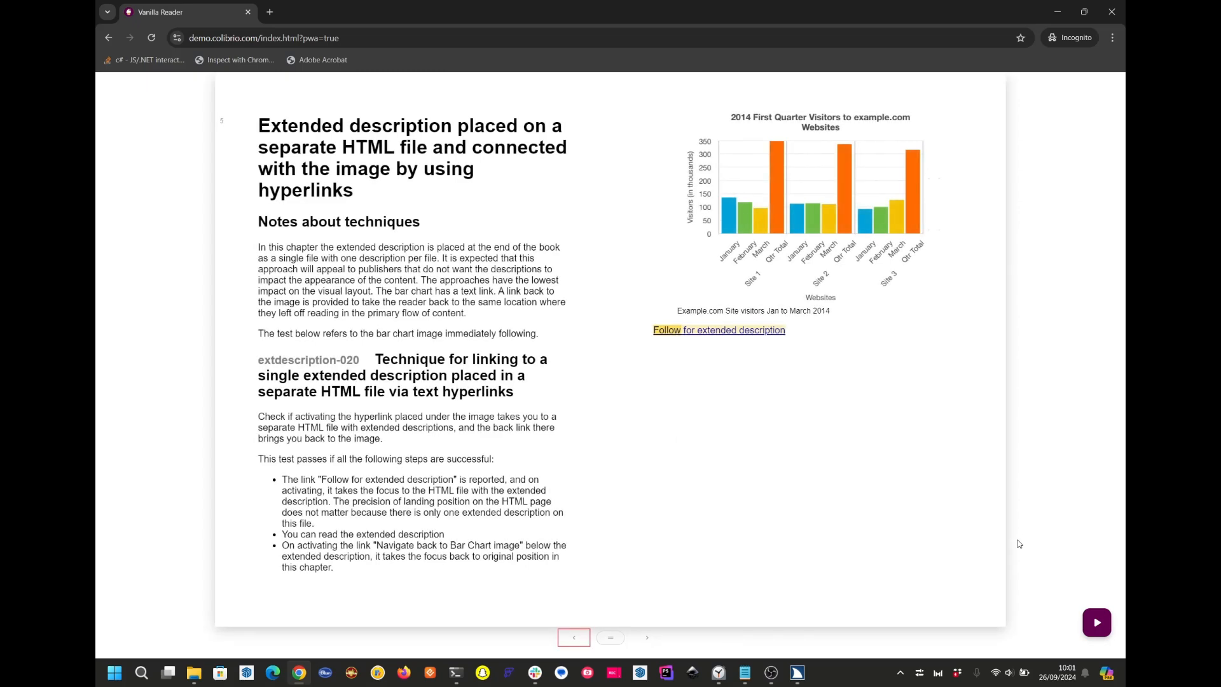
mouse_move(642, 639)
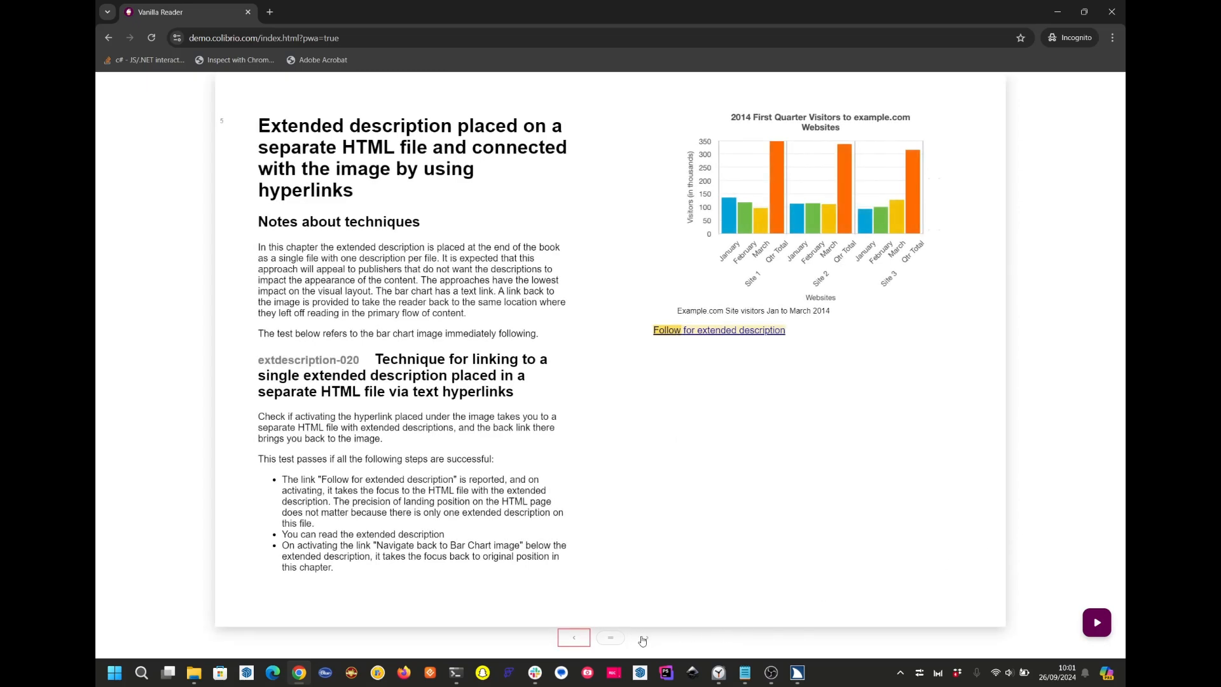
Turn to the next page showing the separate bar chart description and data table.
left_click(717, 329)
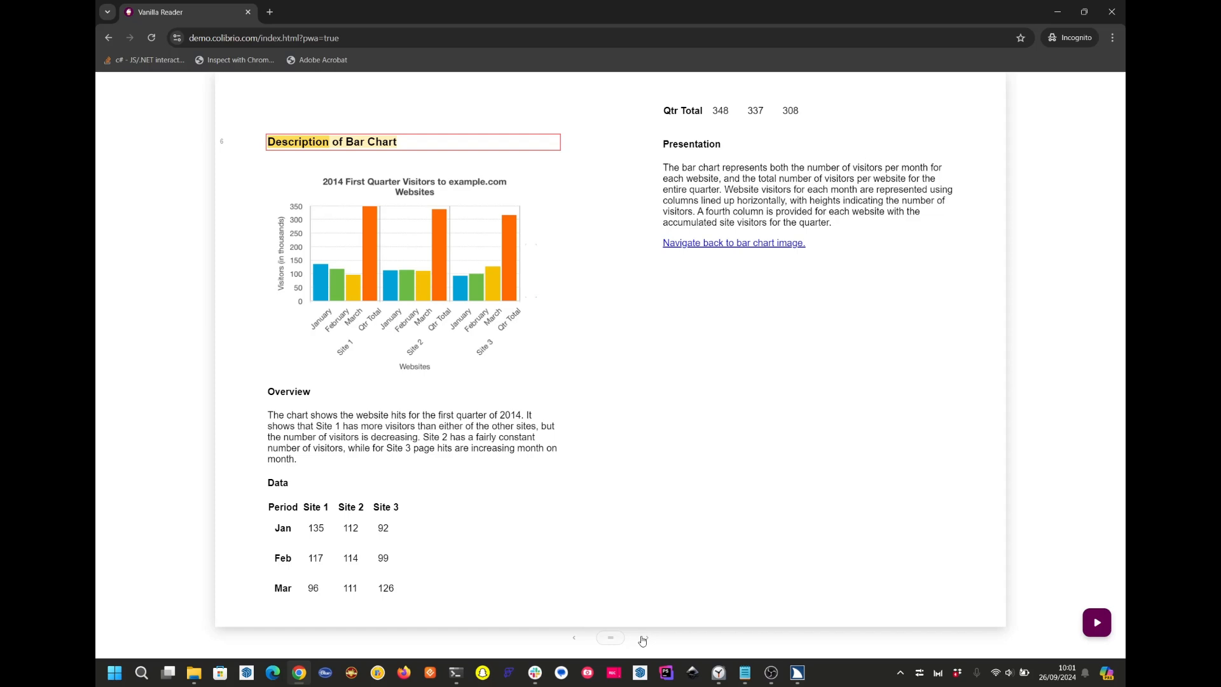
left_click(646, 637)
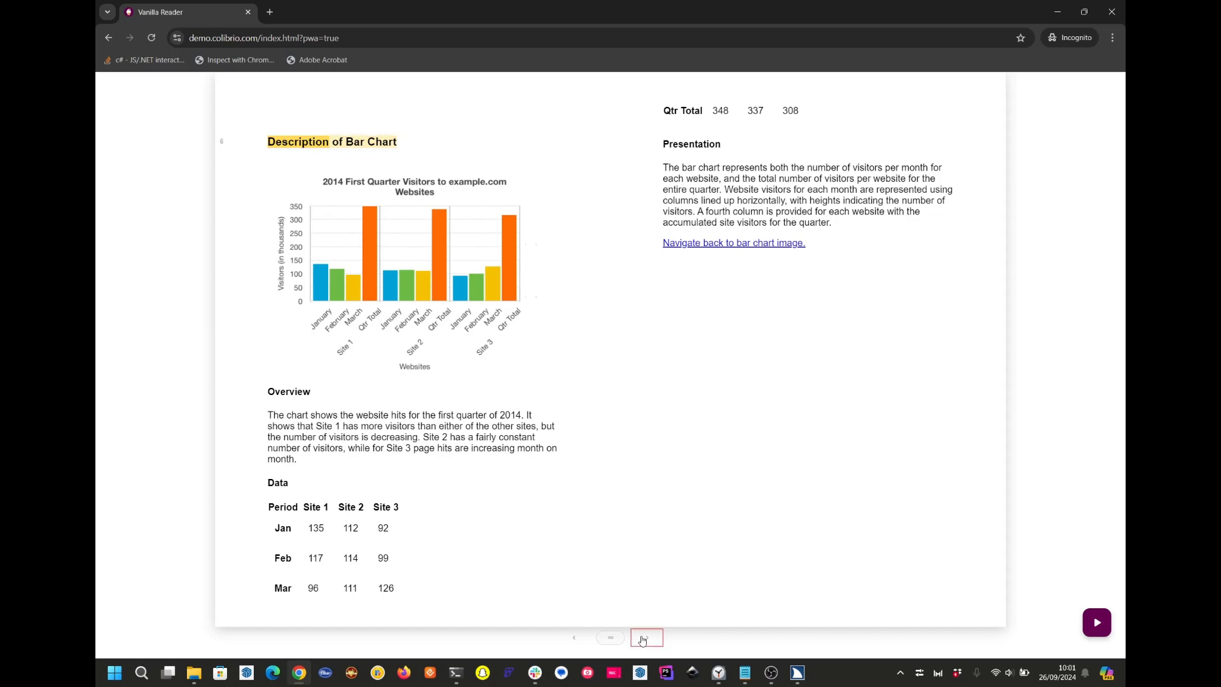